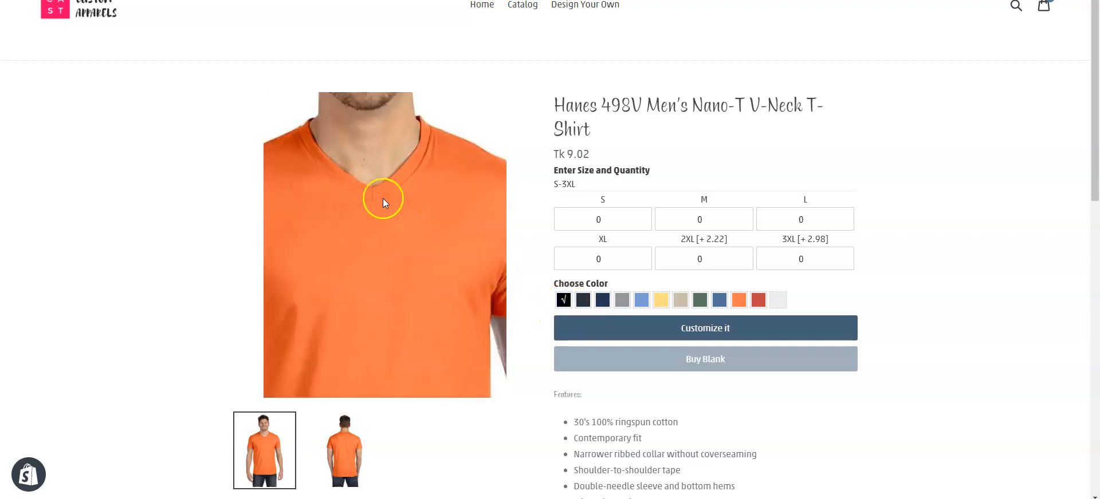
- Test the storefront product image zoom and the green and other shirt colour swatches
click(602, 300)
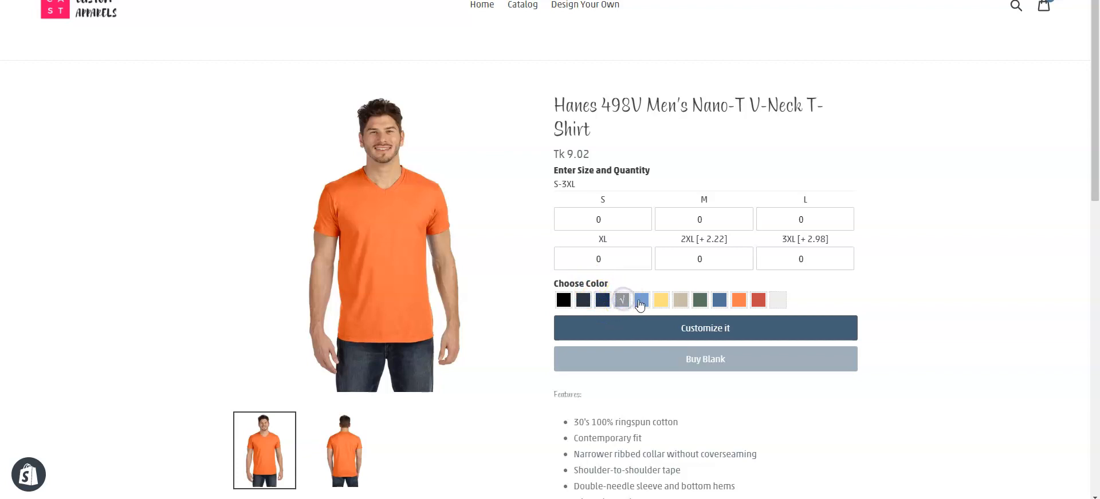
click(719, 300)
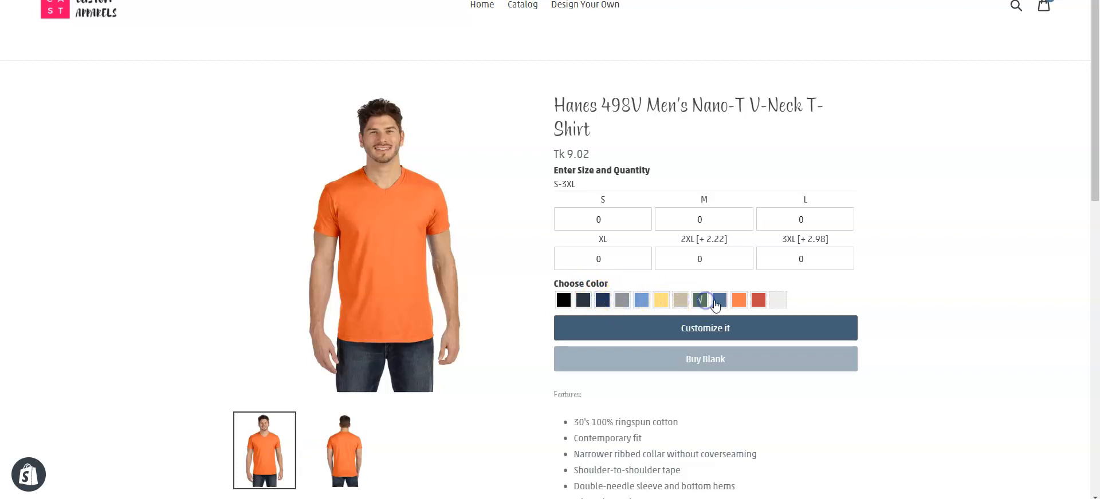
click(699, 300)
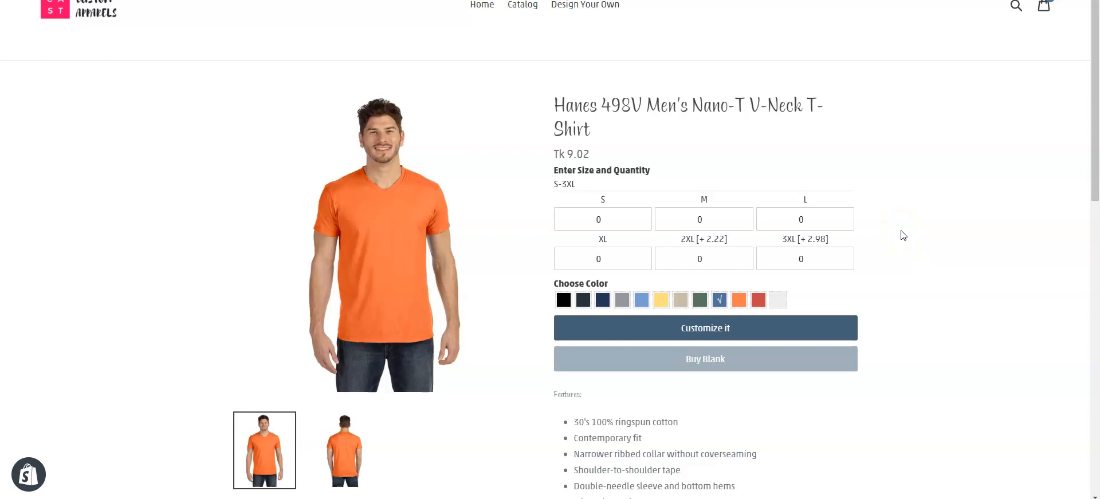
click(738, 300)
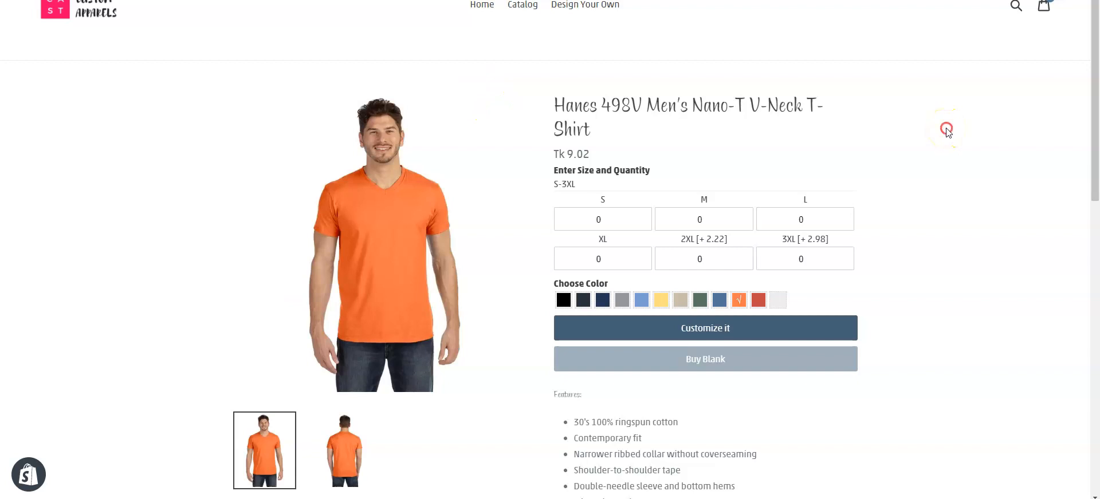
right_click(946, 130)
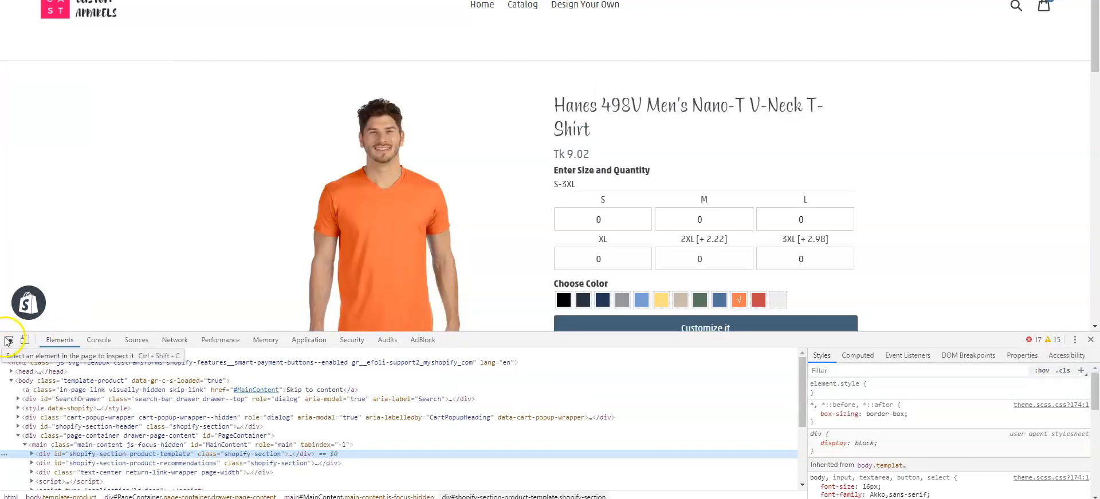
click(8, 340)
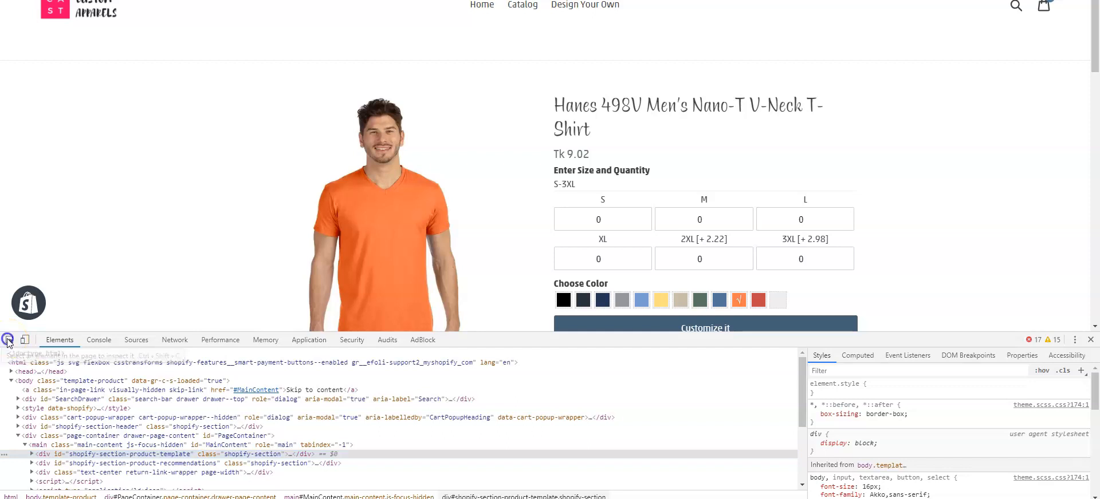
mouse_move(382, 214)
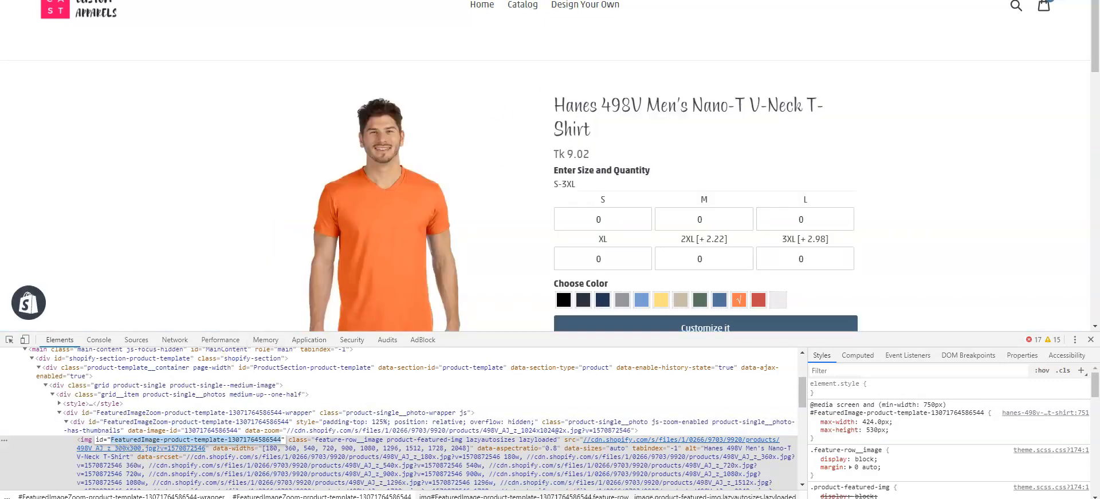
click(785, 19)
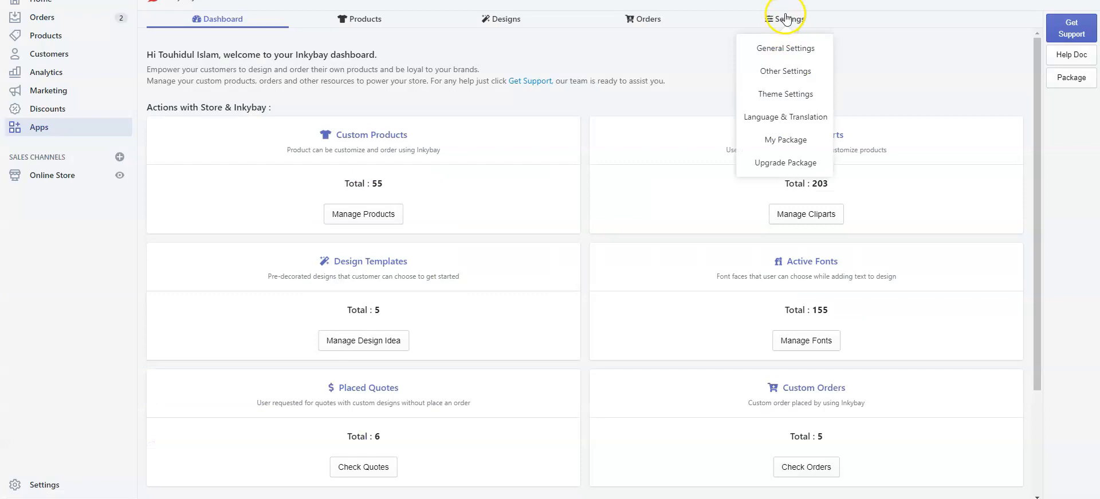
click(785, 47)
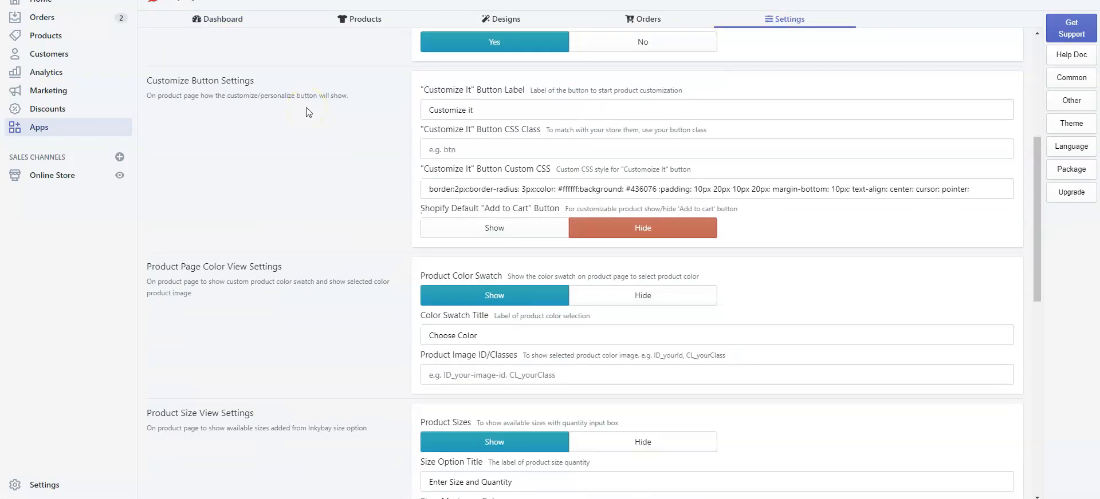
scroll(down, 3)
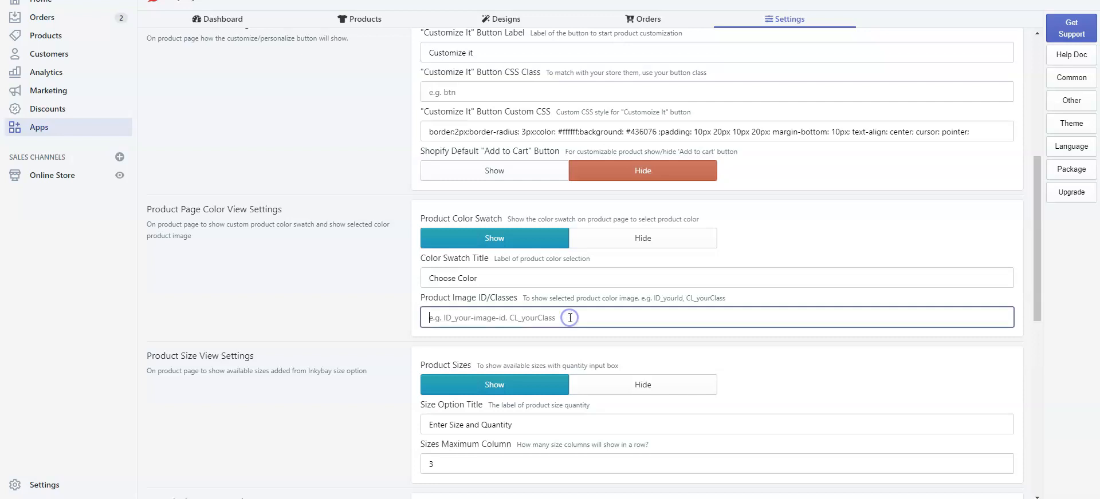
text(ID_)
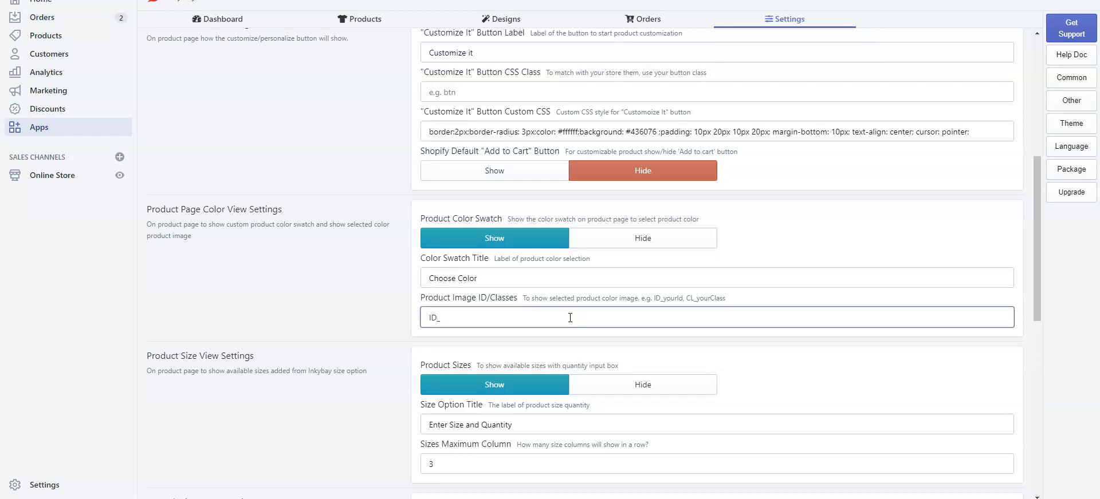
text(FeaturedImage-product-template-13071764586544)
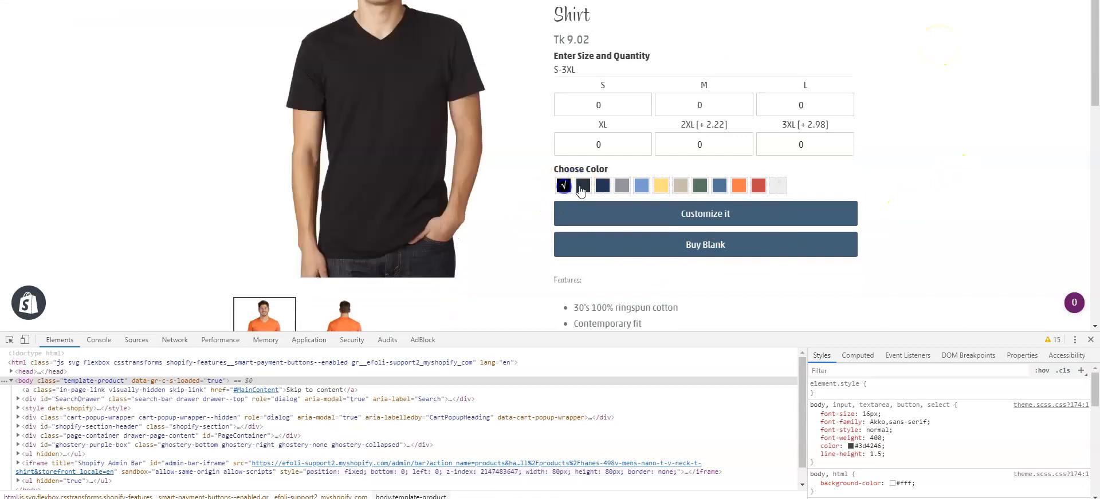
- Try the dark and grey shirt swatches on the storefront product page
click(602, 185)
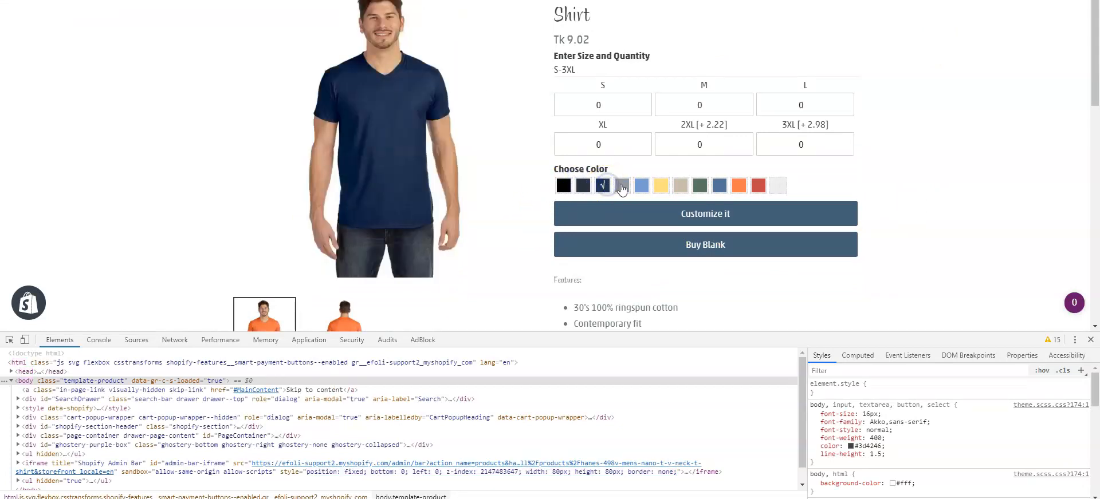
click(602, 185)
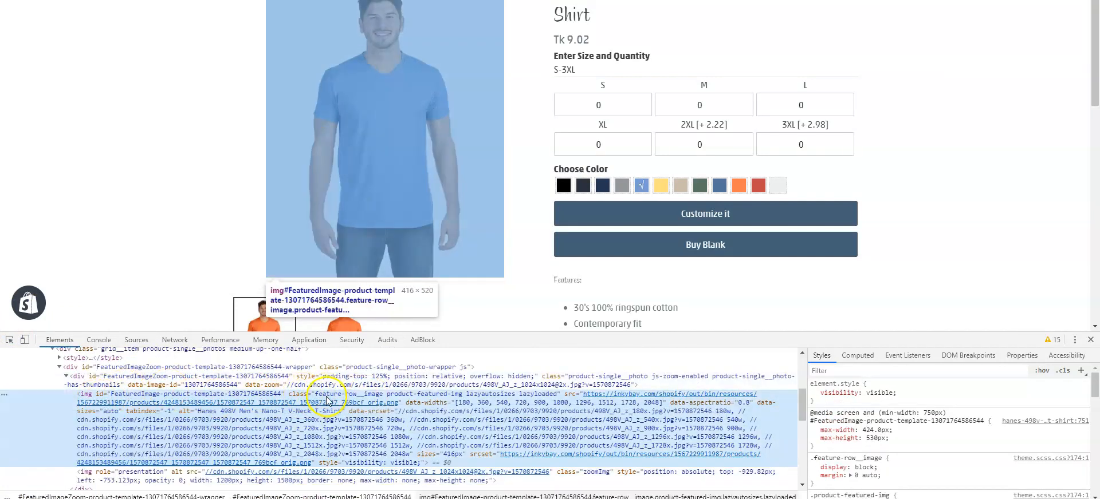
mouse_move(379, 402)
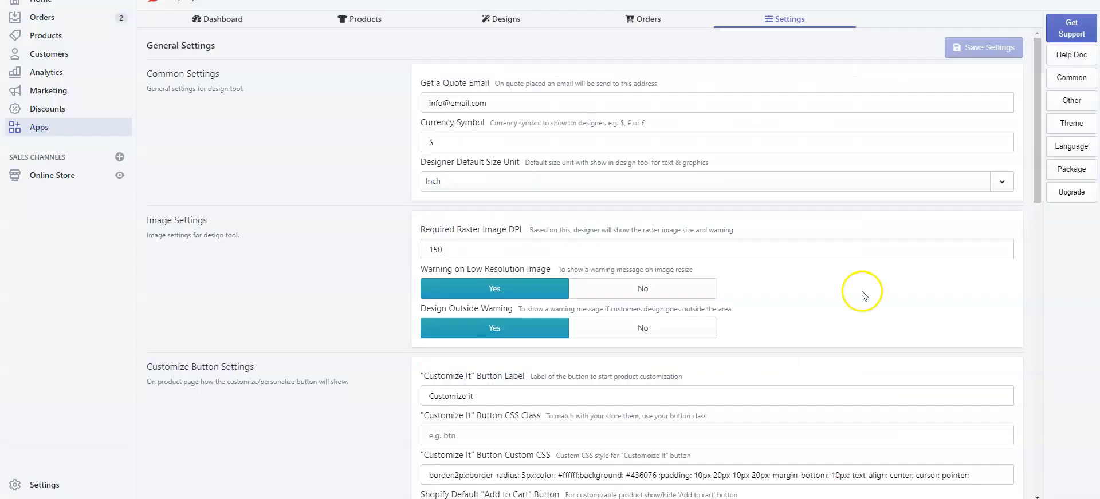
- Append CL_feature-row__image to the Product Image ID/Classes value and save settings
scroll(down, 3)
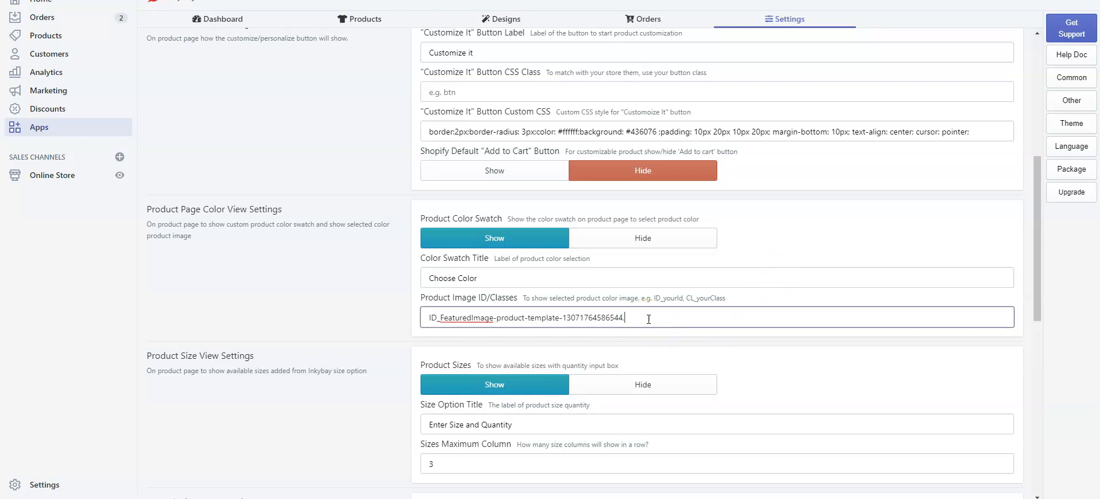
text(CL_feature-row__image,)
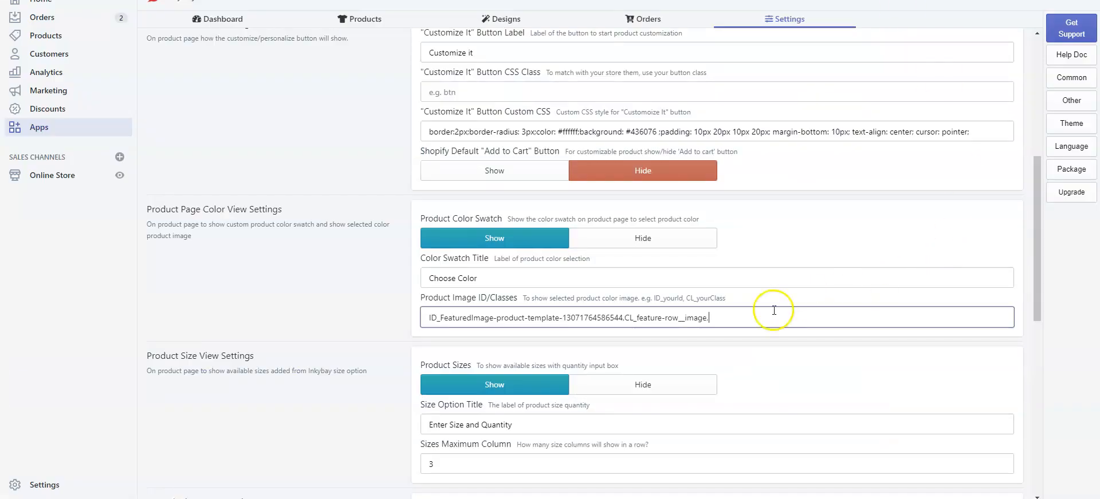
text(CL)
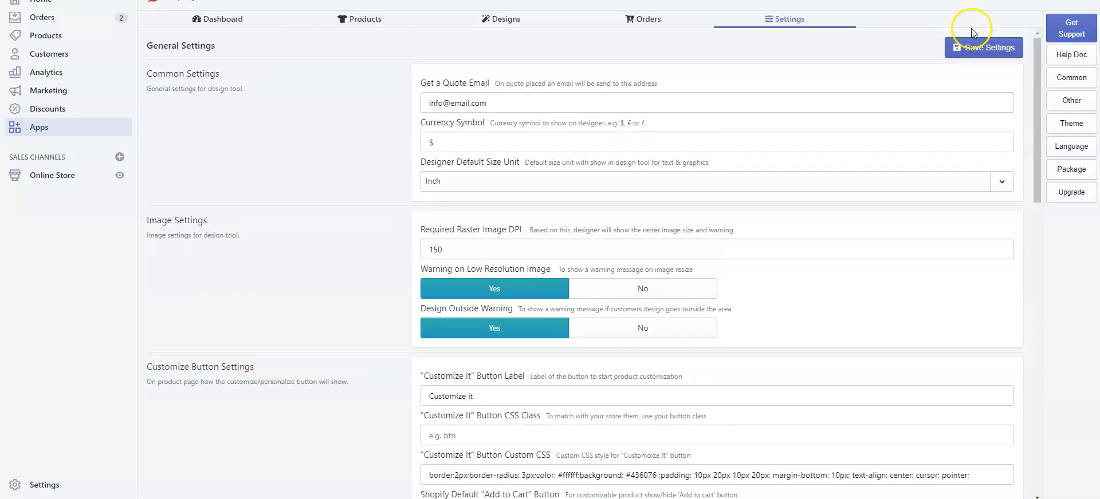
click(983, 47)
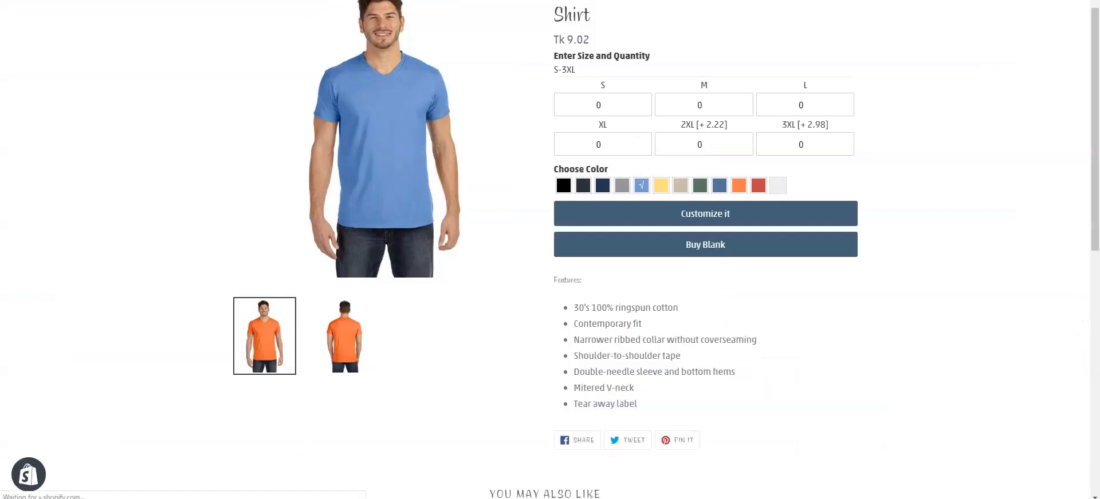
- Check swatches white, black, navy, light blue, tan, slate blue, orange and red recolour the image
click(777, 187)
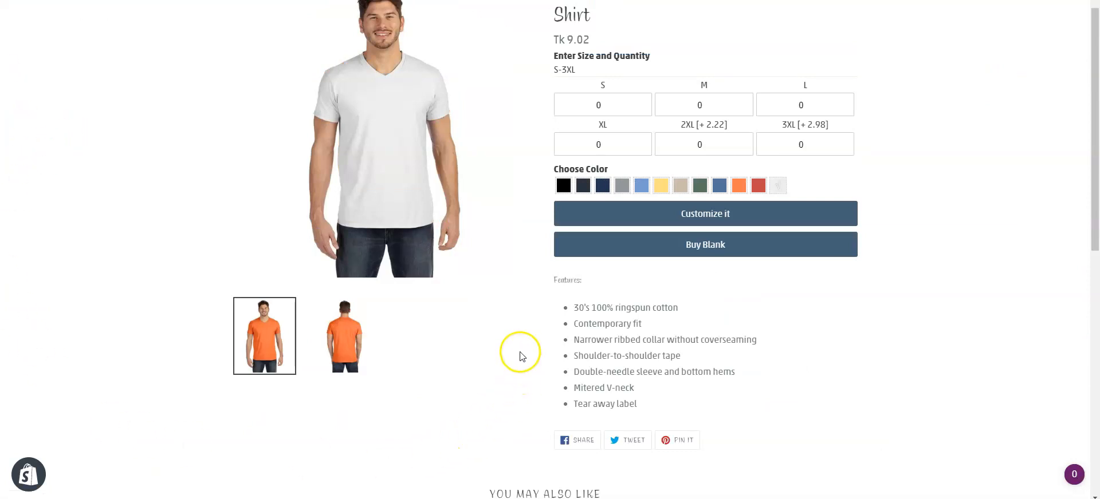
click(563, 185)
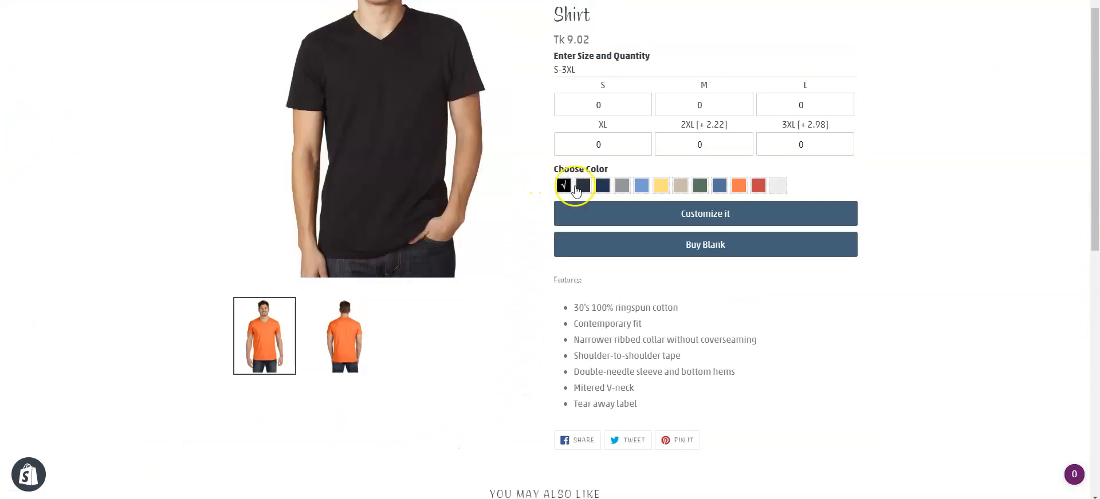
click(602, 186)
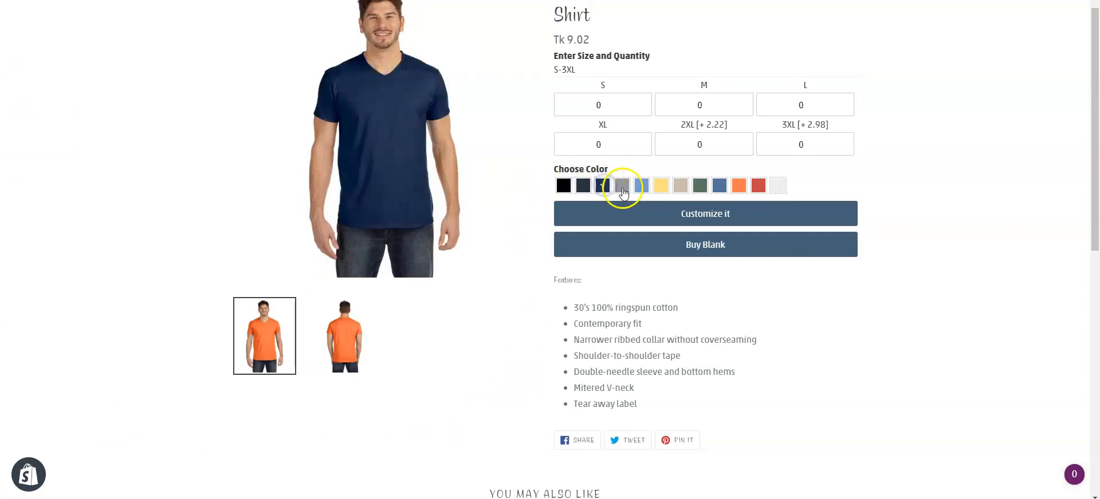
click(641, 185)
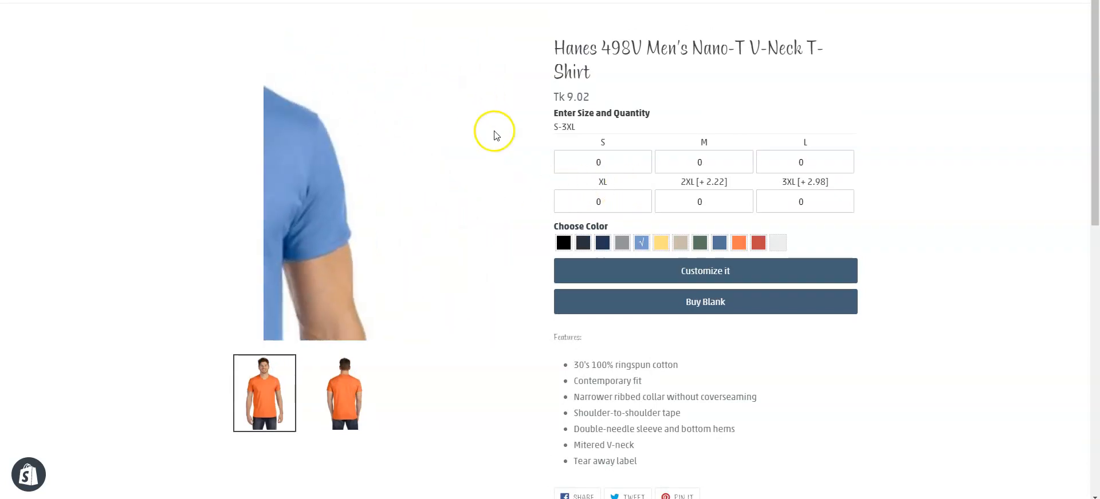
click(659, 243)
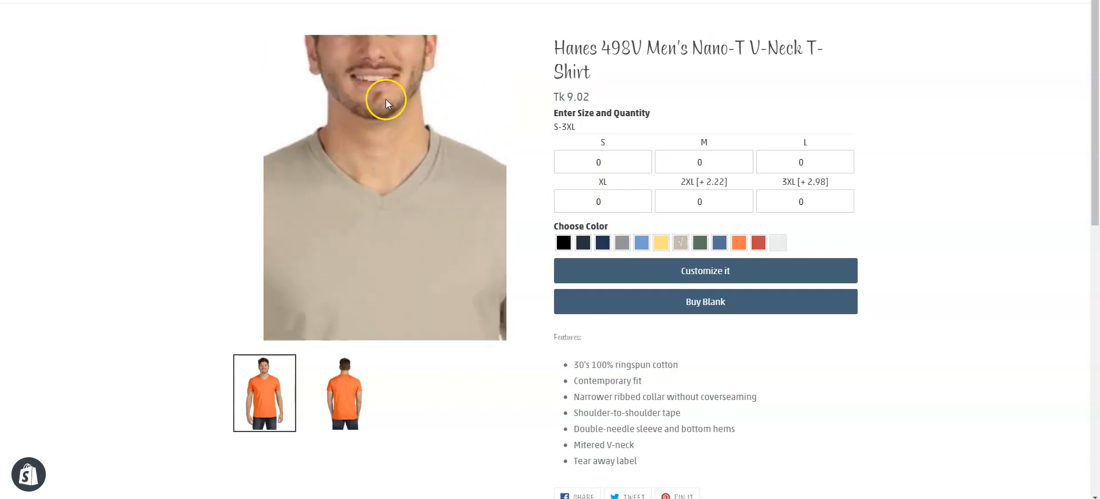
click(718, 243)
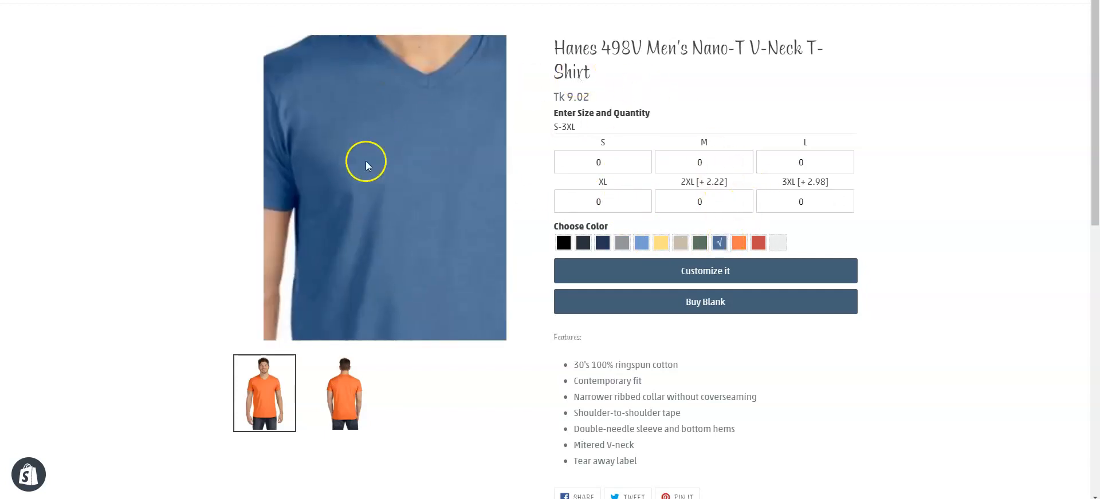
click(737, 243)
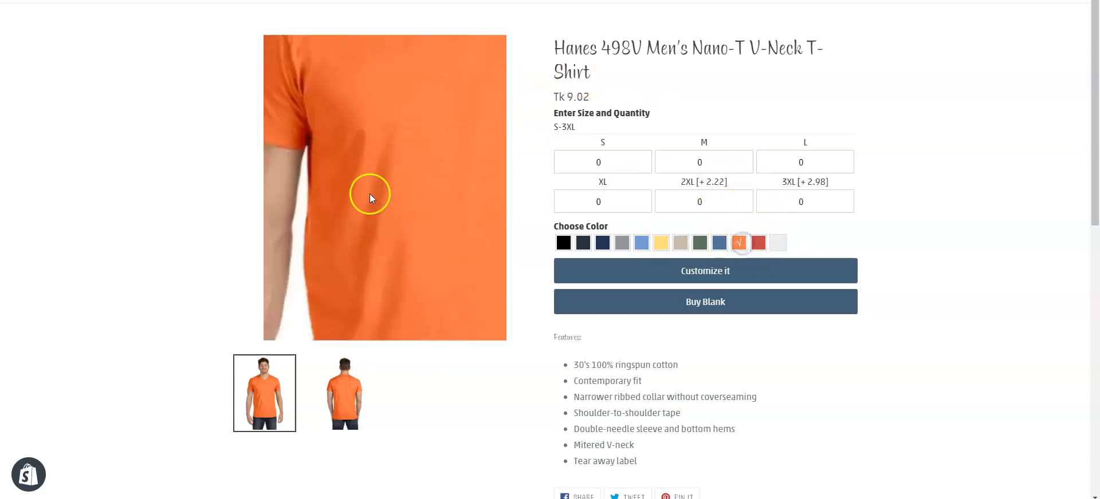
click(757, 243)
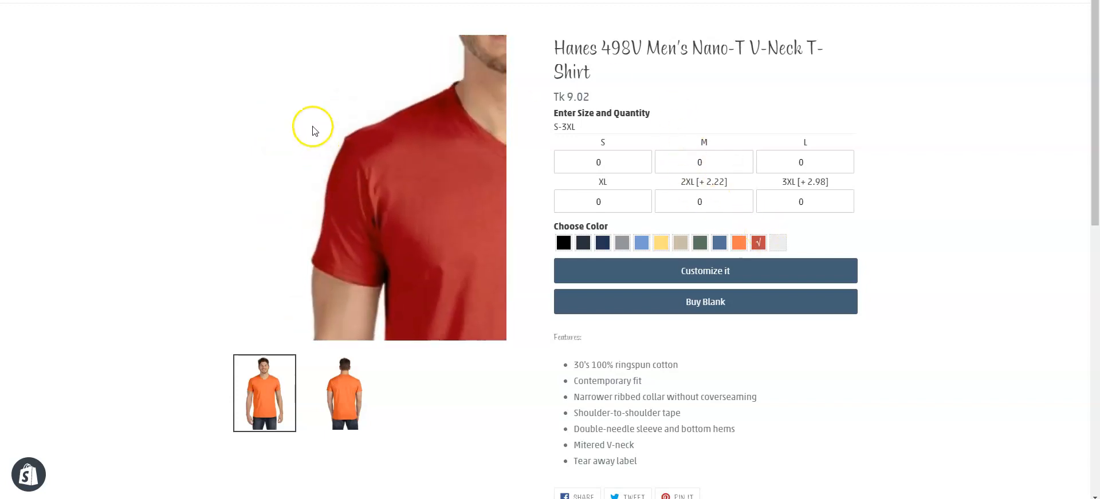